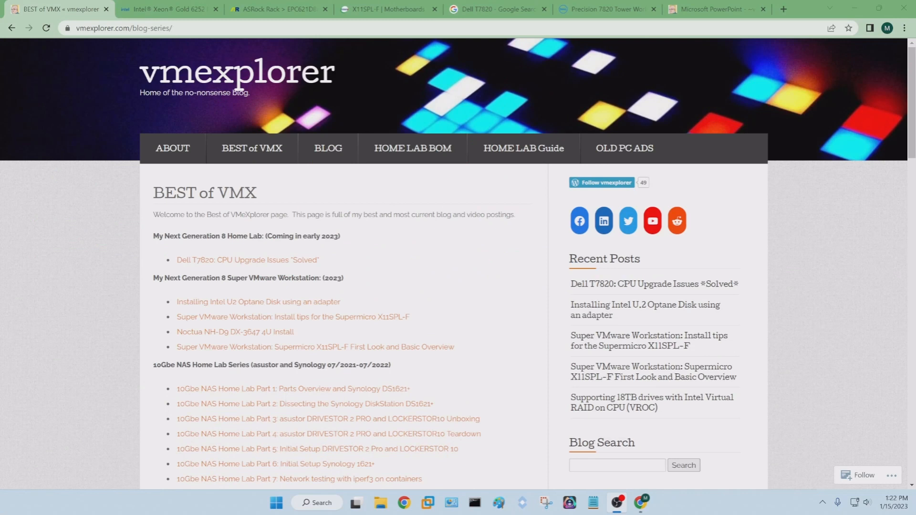
mouse_move(825, 348)
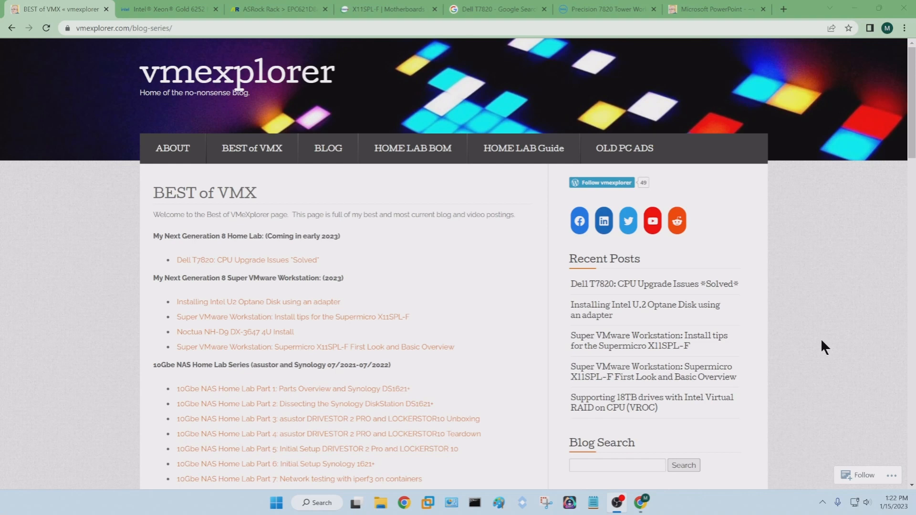
mouse_move(785, 348)
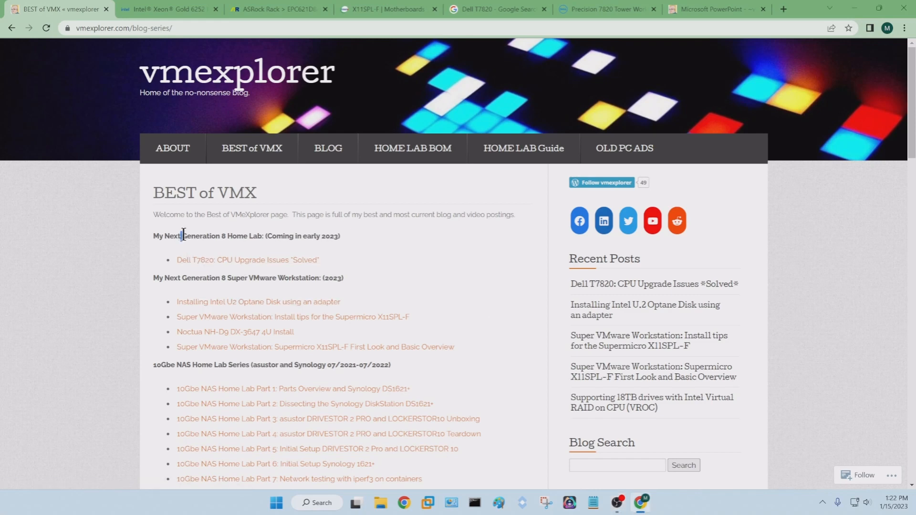
Step: Highlight 'Generation 8' in the 'My Next Generation 8 Home Lab' heading on BEST of VMX
double_click(203, 235)
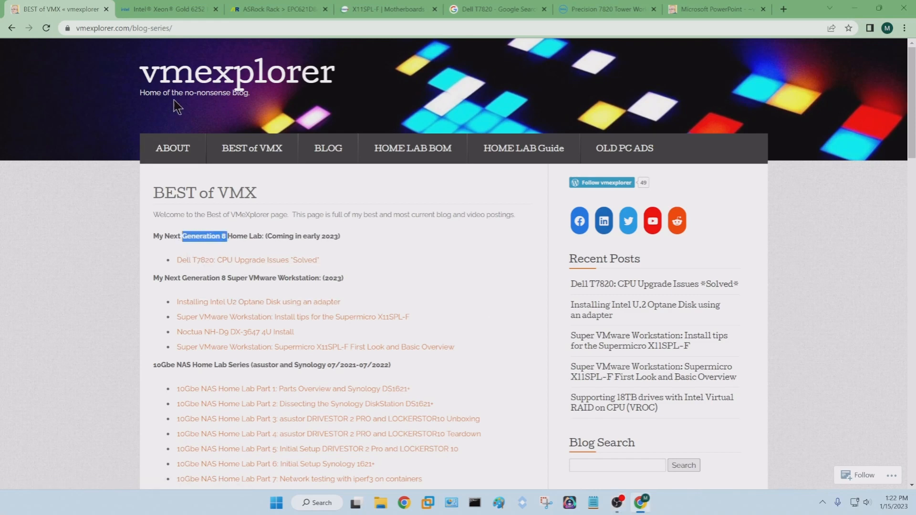
mouse_move(251, 148)
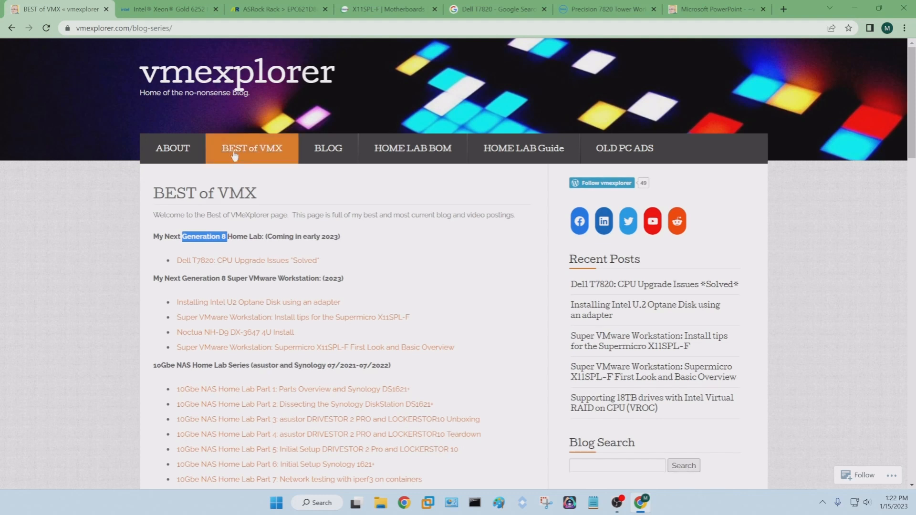
mouse_move(182, 260)
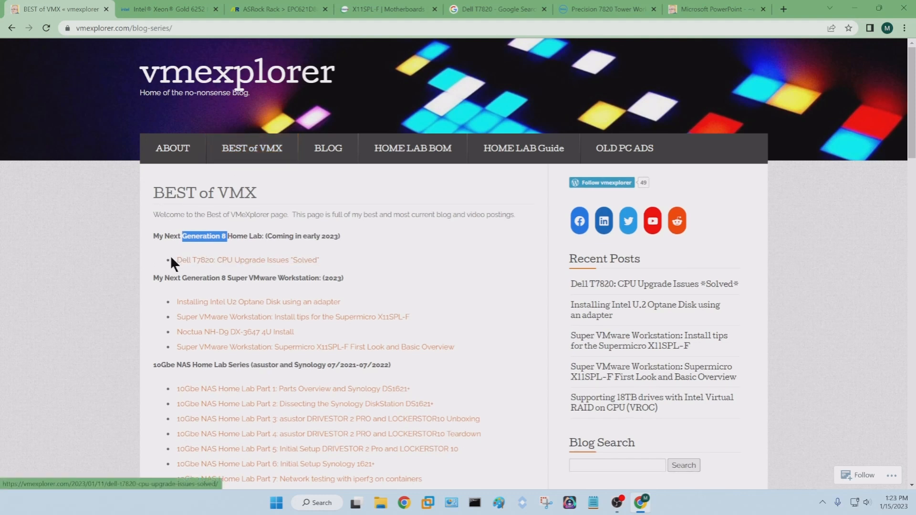
mouse_move(155, 264)
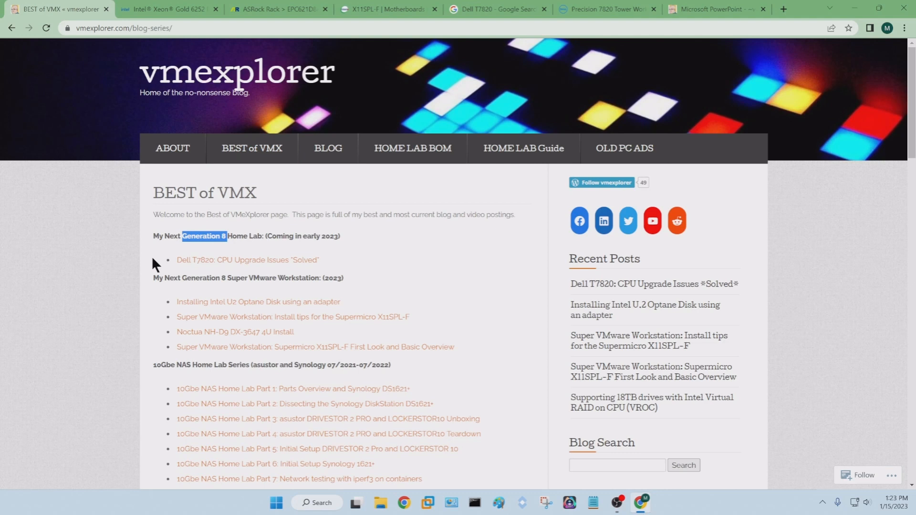
mouse_move(192, 240)
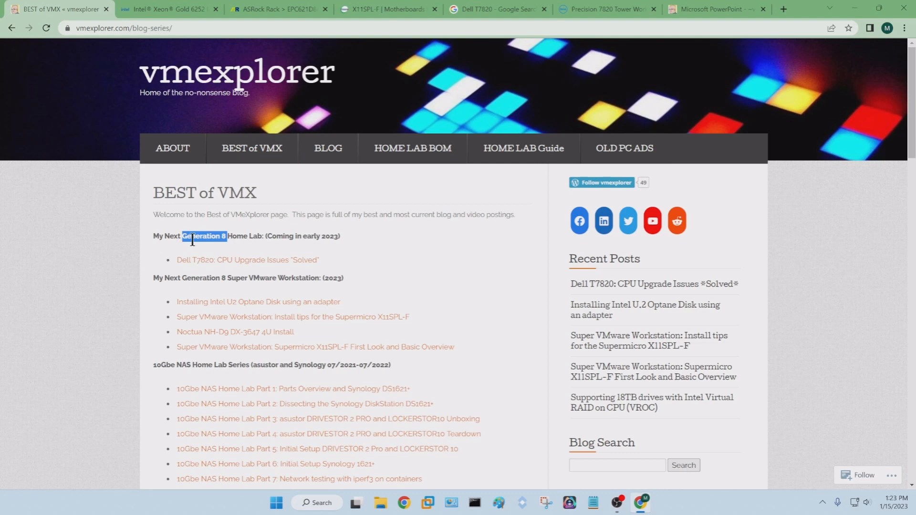
mouse_move(187, 250)
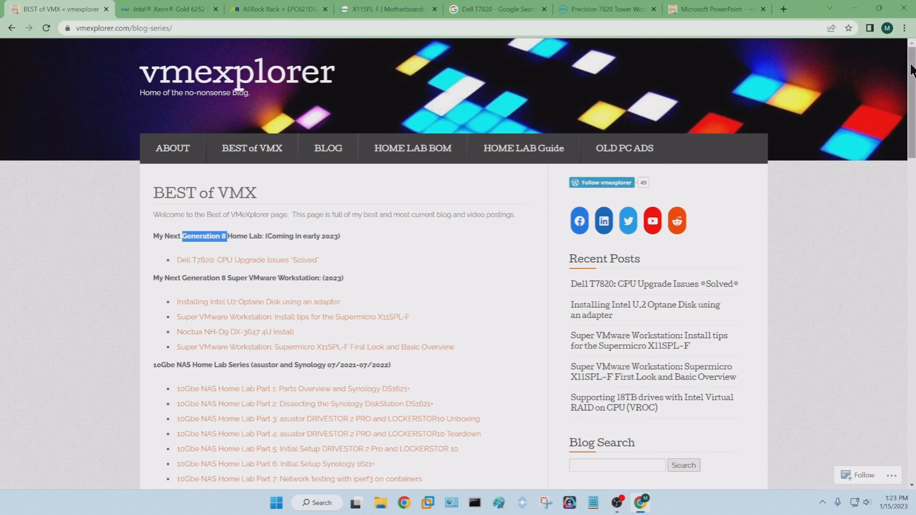
Step: Highlight 'Gen 7' in the Home Lab Gen 7 heading, then scroll back to the top
scroll("down", 3)
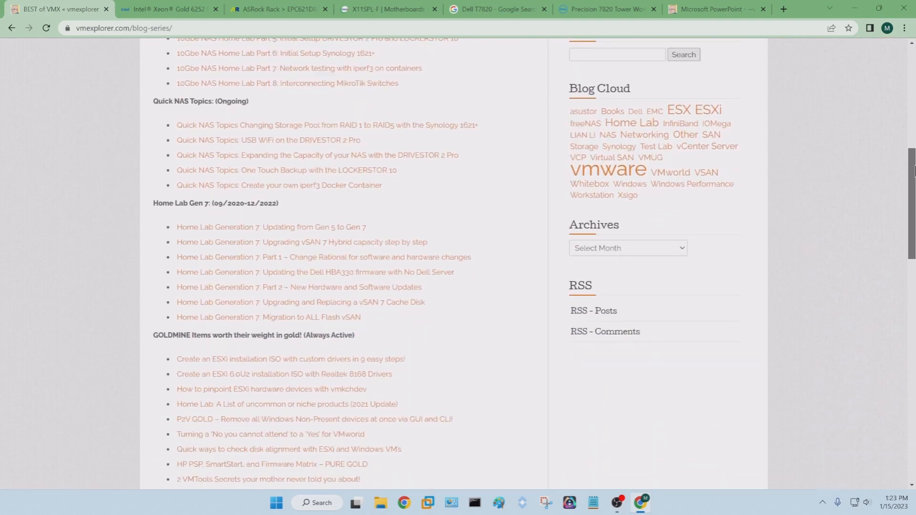
scroll("down", 3)
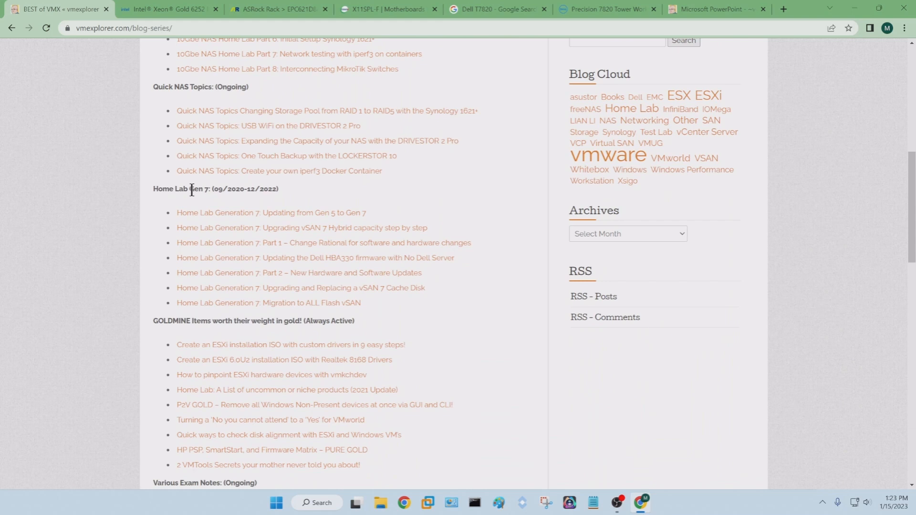
double_click(196, 189)
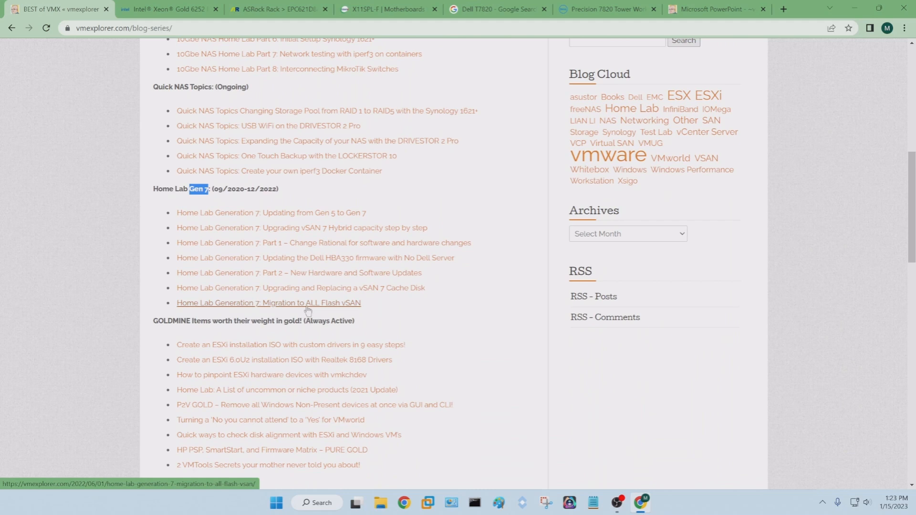
mouse_move(315, 258)
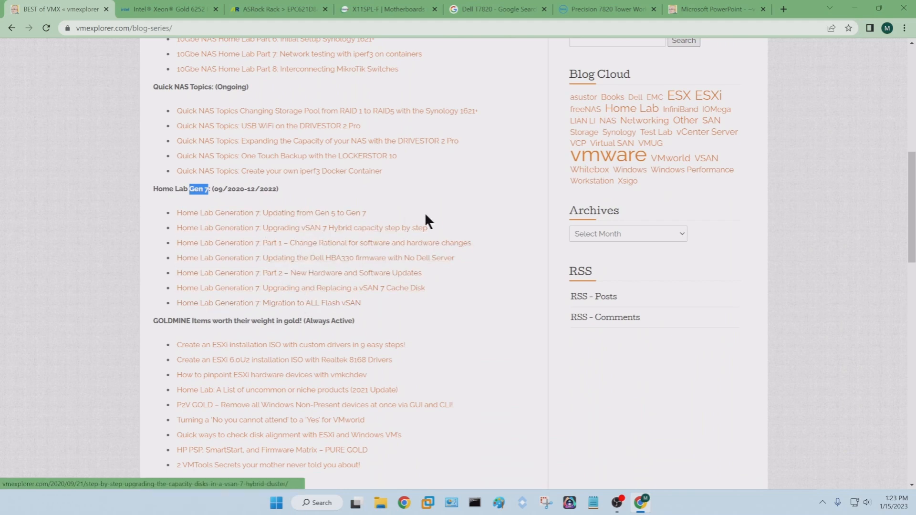
scroll("up", 3)
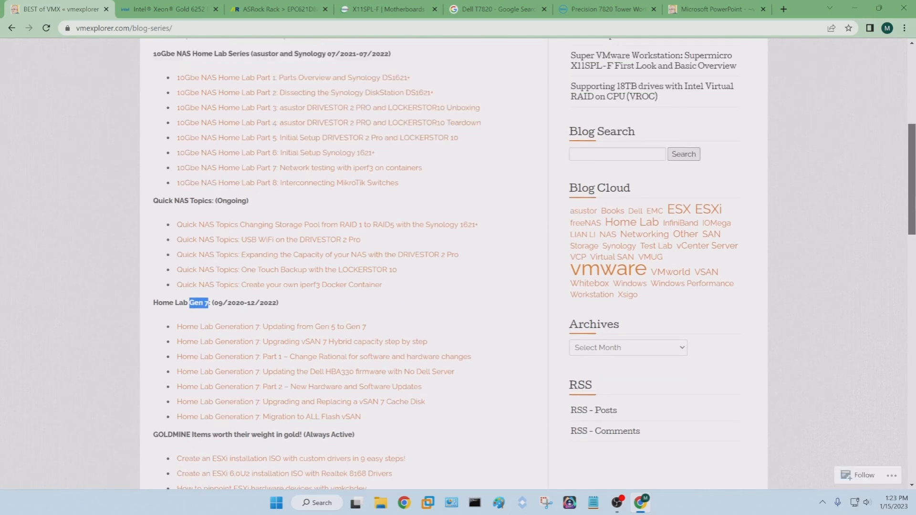
scroll("up", 3)
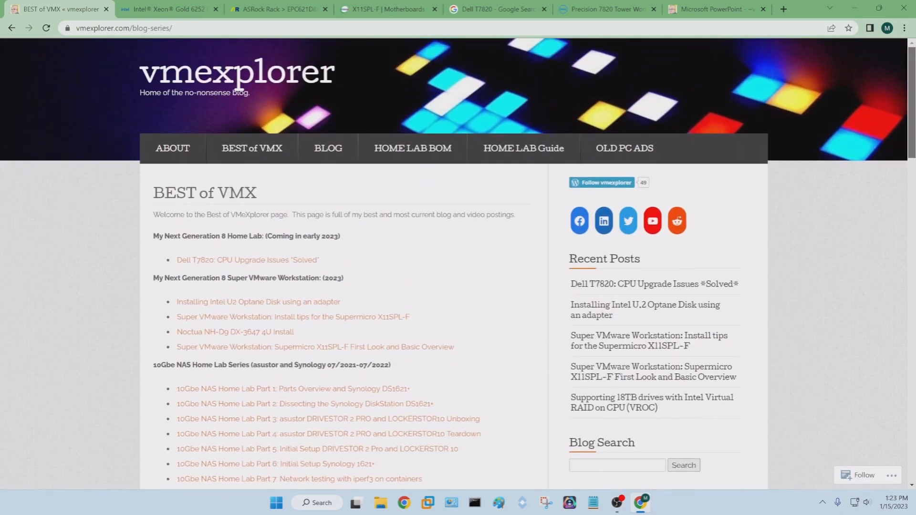
mouse_move(80, 198)
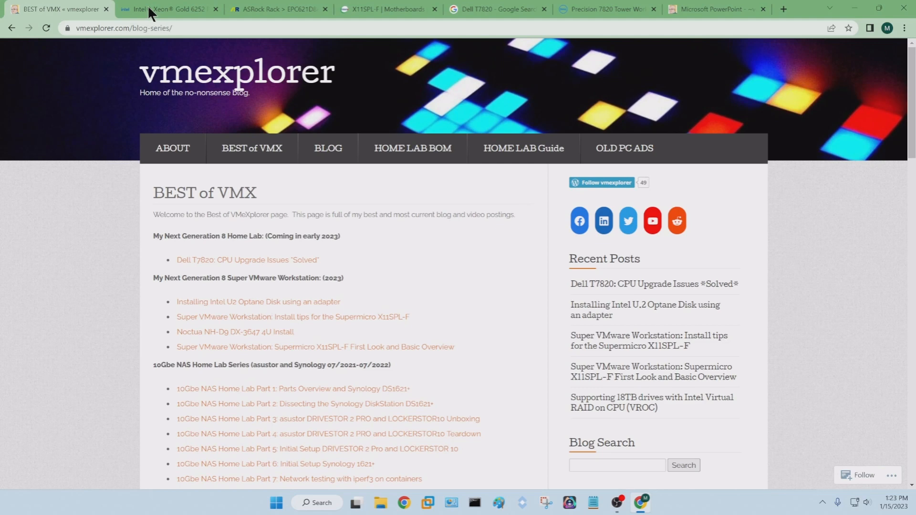
Step: On the Xeon Gold 6252 page, dismiss the survey and highlight Total Cores 24
left_click(165, 8)
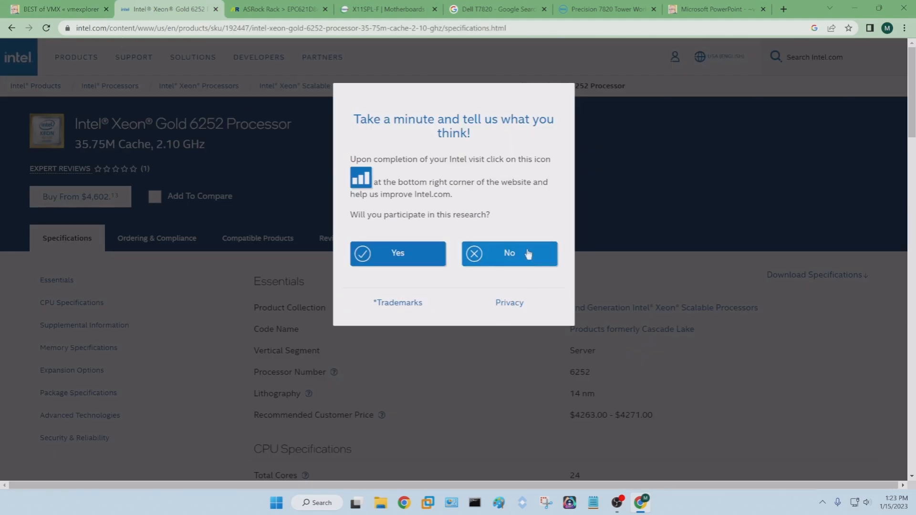
left_click(508, 253)
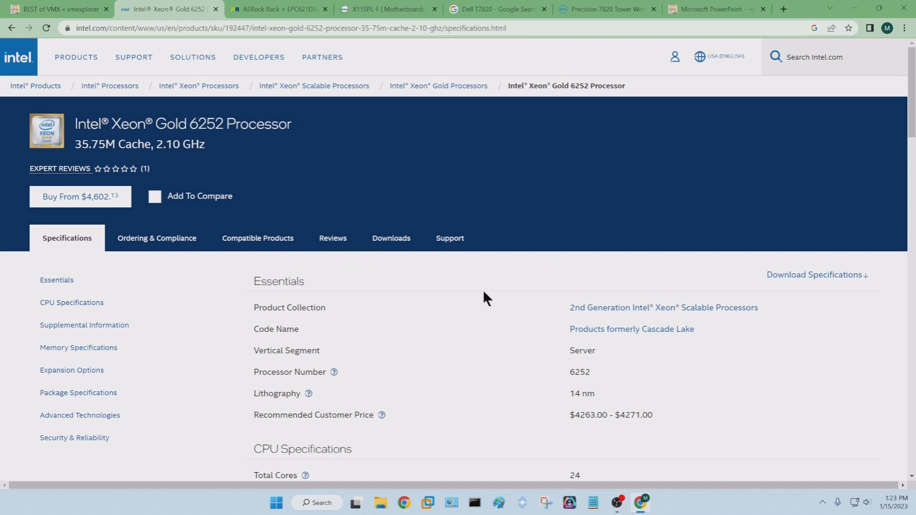
mouse_move(548, 284)
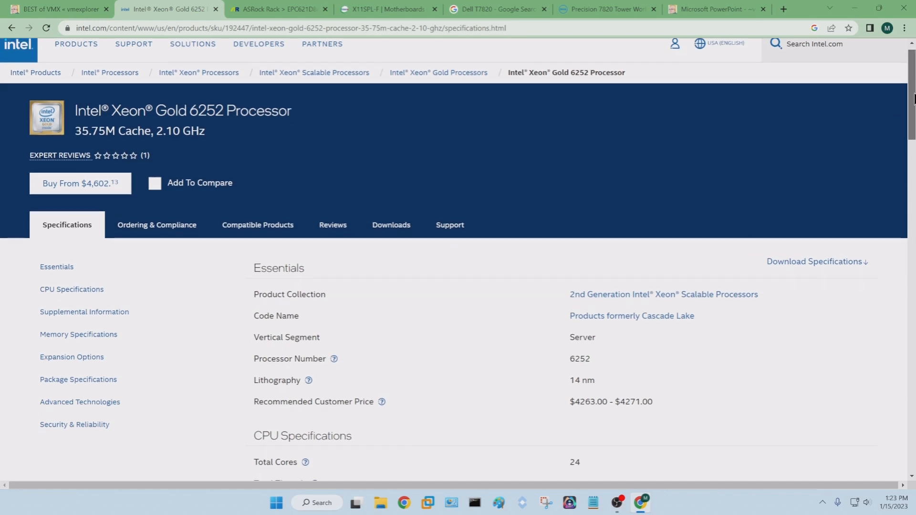
scroll("down", 3)
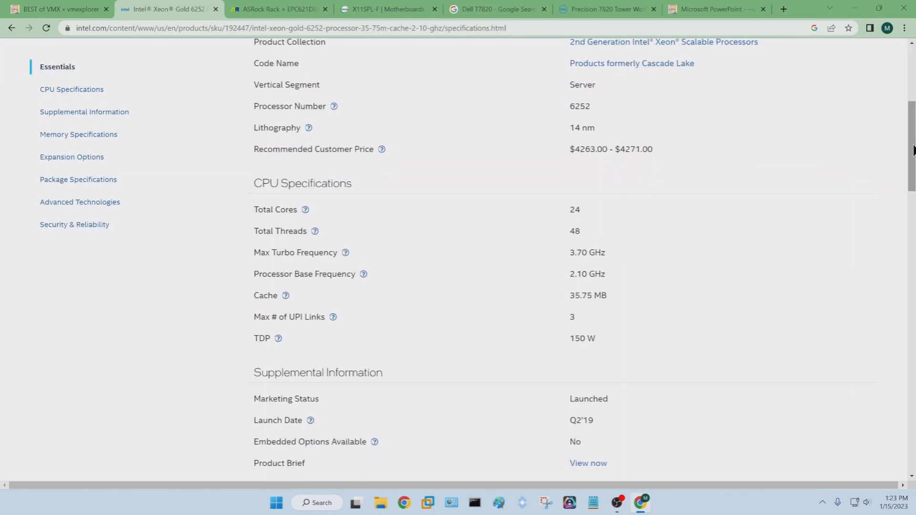
double_click(573, 209)
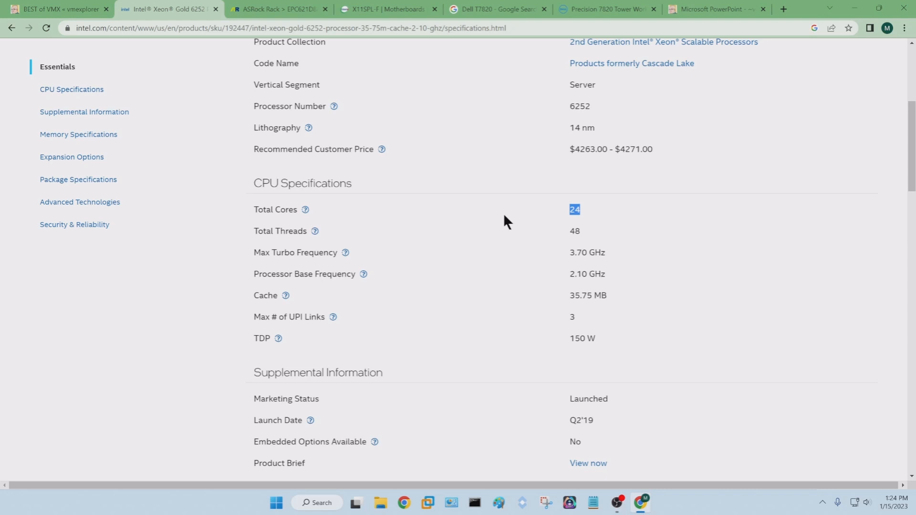
mouse_move(128, 57)
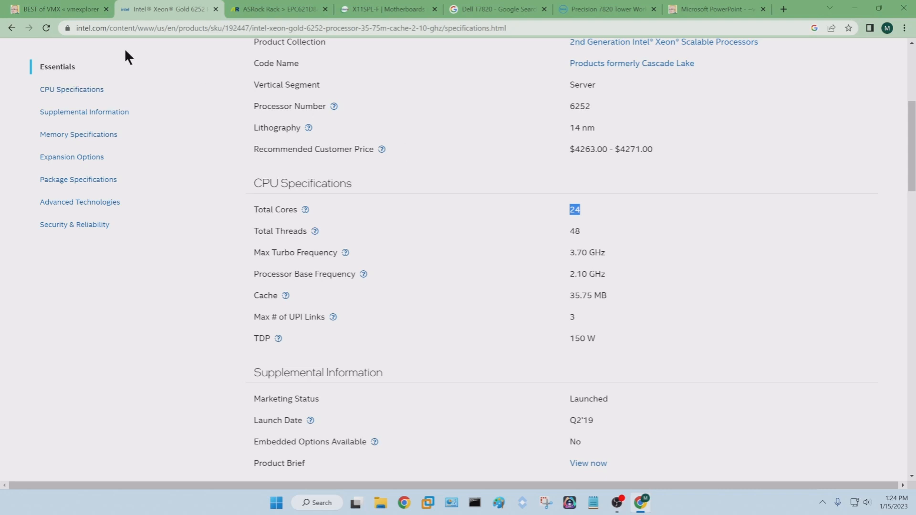
Step: Review the Gen 7 lab on Home Lab BOM, then return to Xeon Gold 6252 specs
left_click(56, 9)
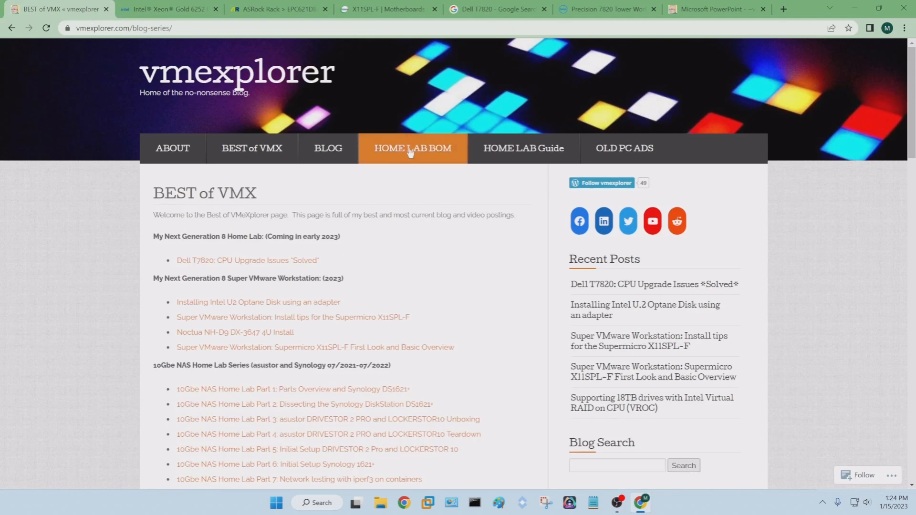
left_click(412, 148)
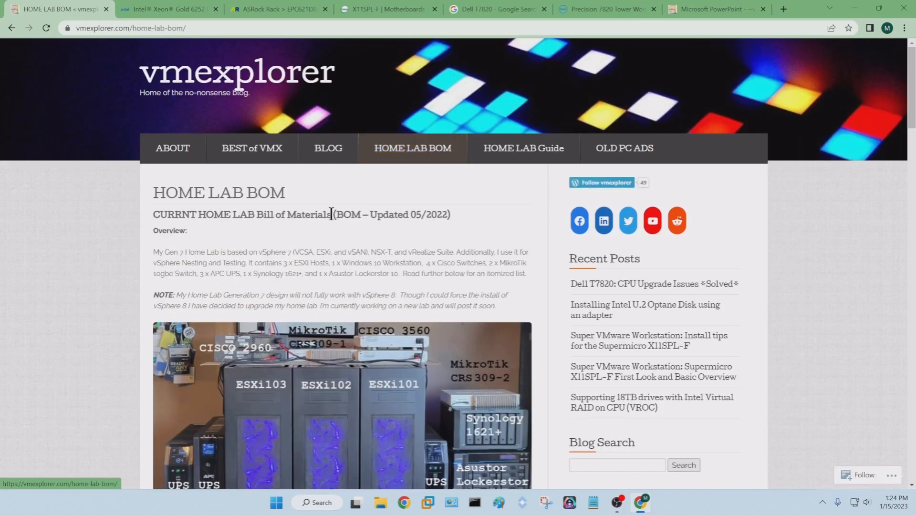
scroll("down", 3)
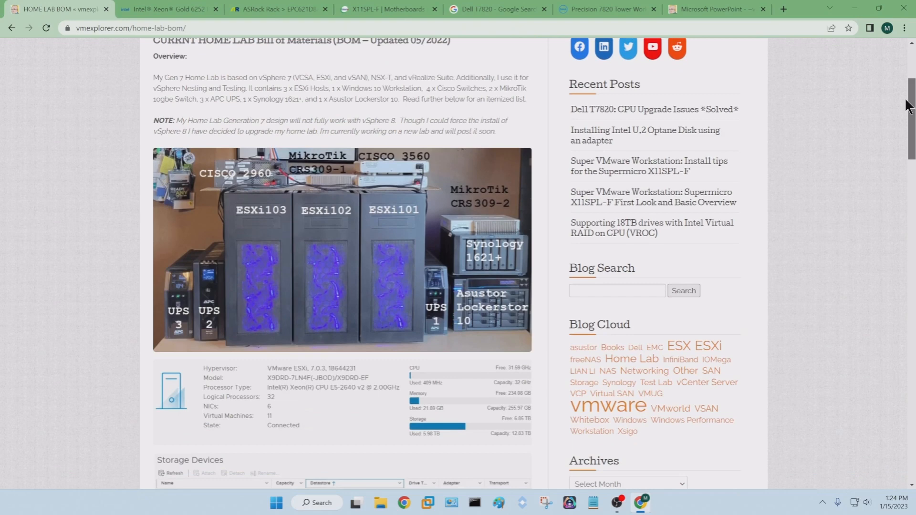
scroll("down", 3)
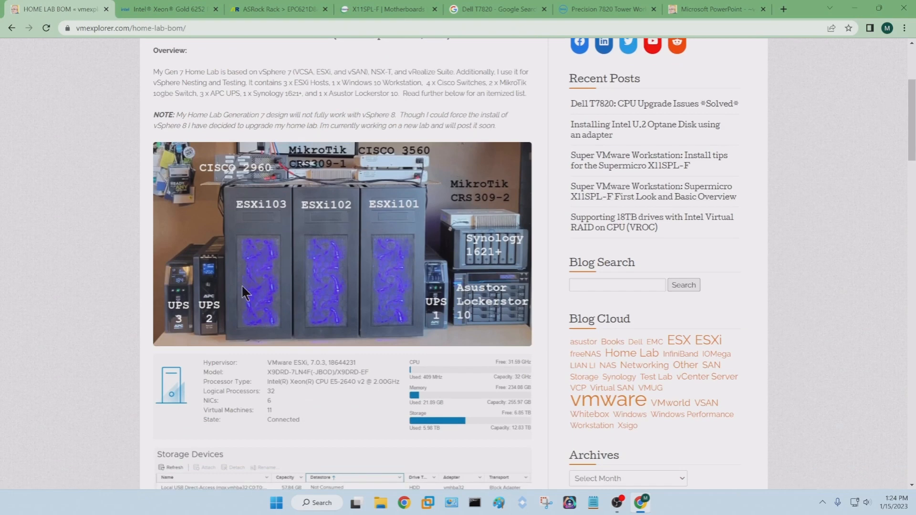
mouse_move(447, 261)
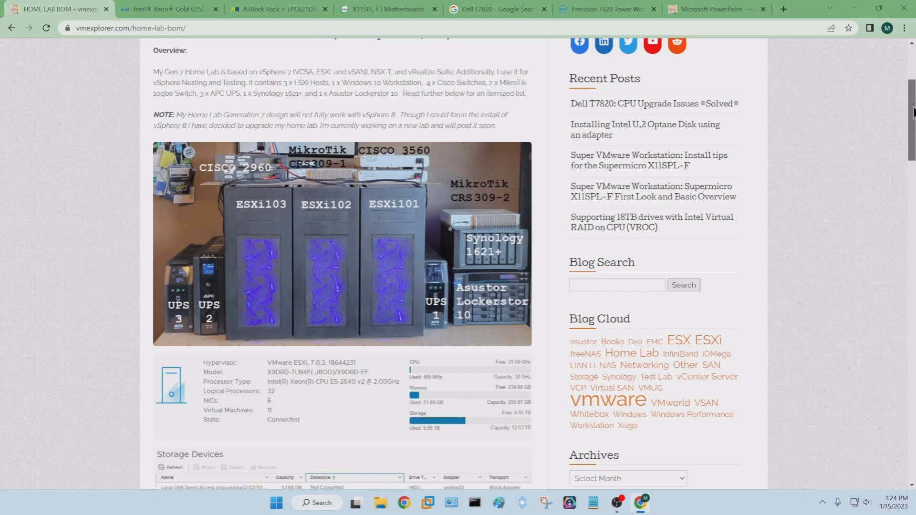
mouse_move(341, 393)
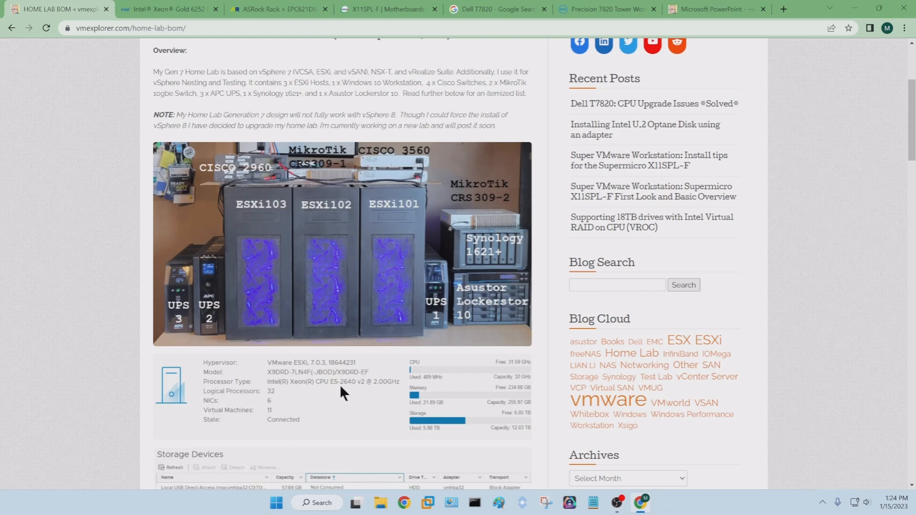
mouse_move(357, 393)
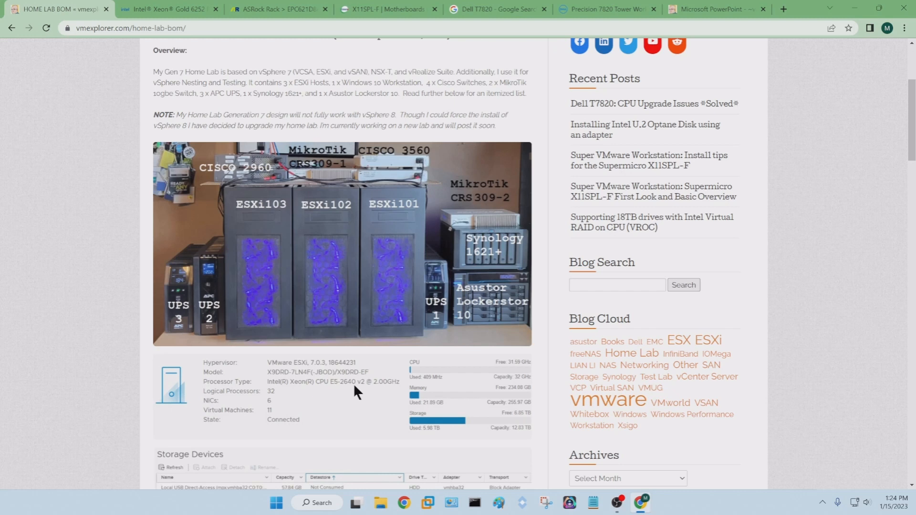
mouse_move(193, 201)
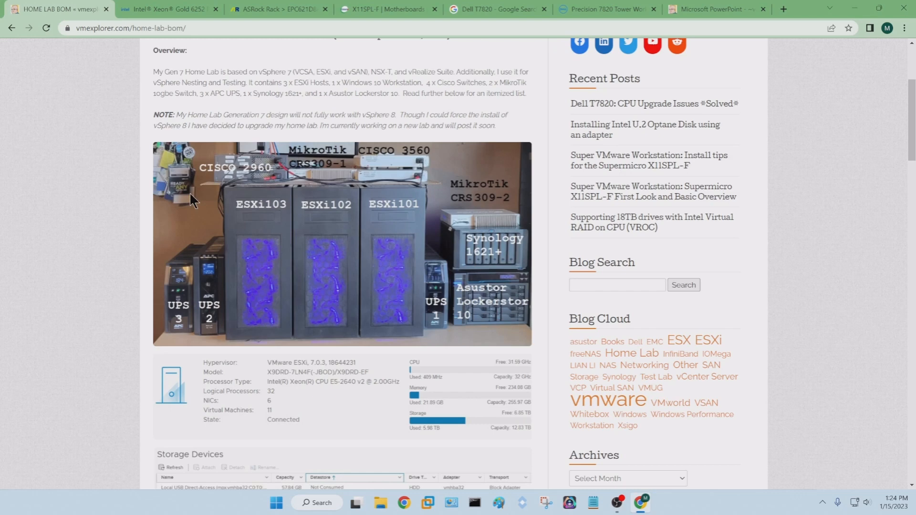
left_click(165, 9)
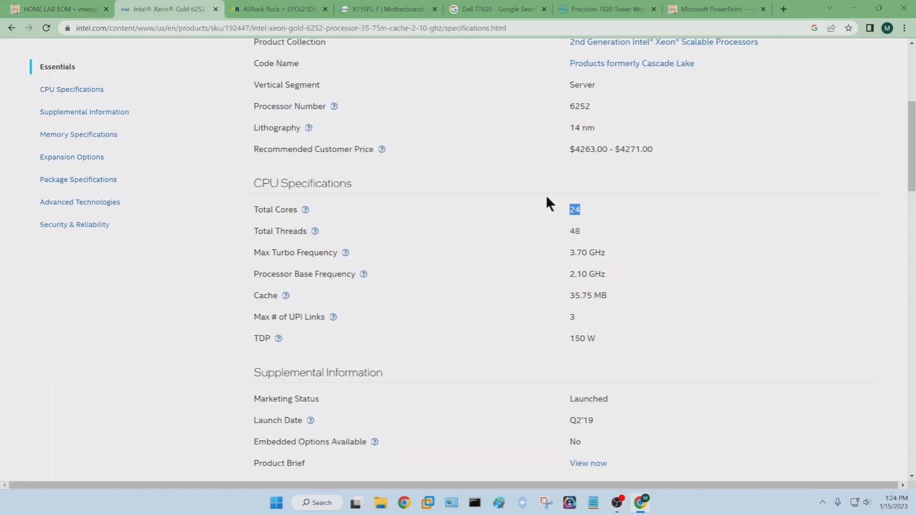
mouse_move(538, 247)
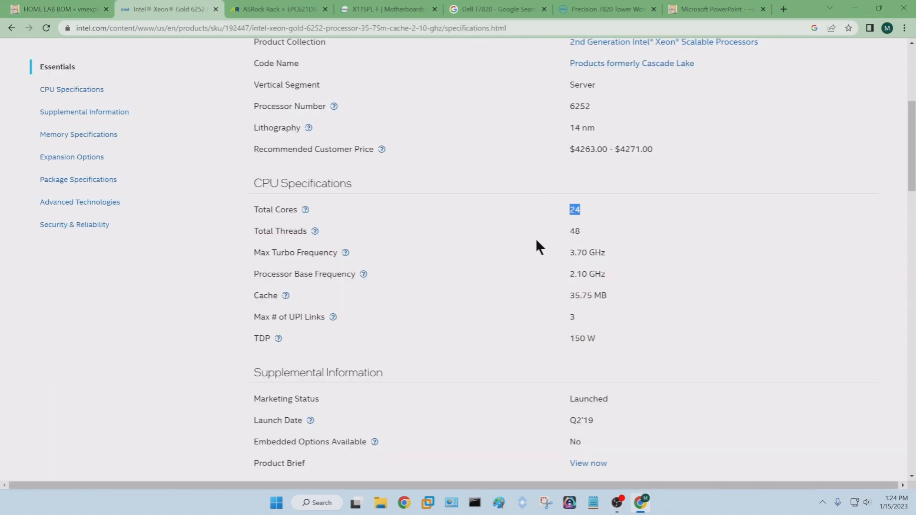
mouse_move(346, 107)
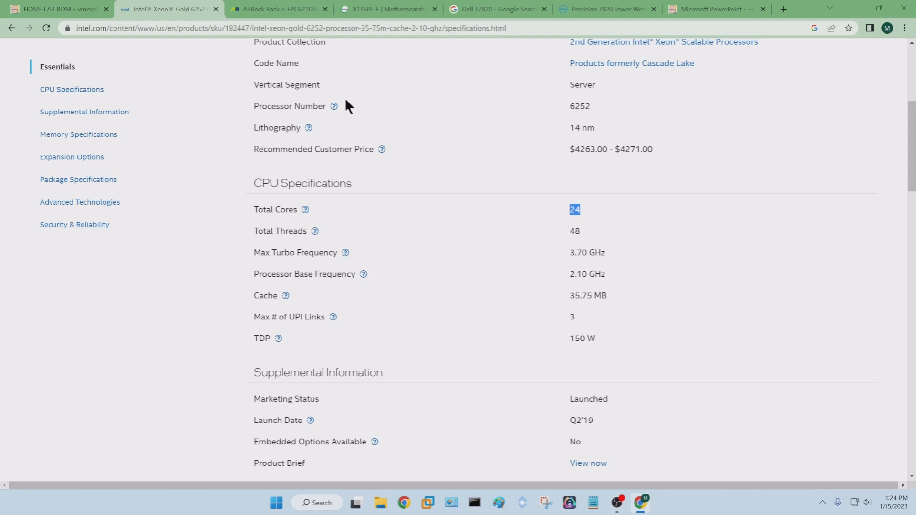
mouse_move(278, 9)
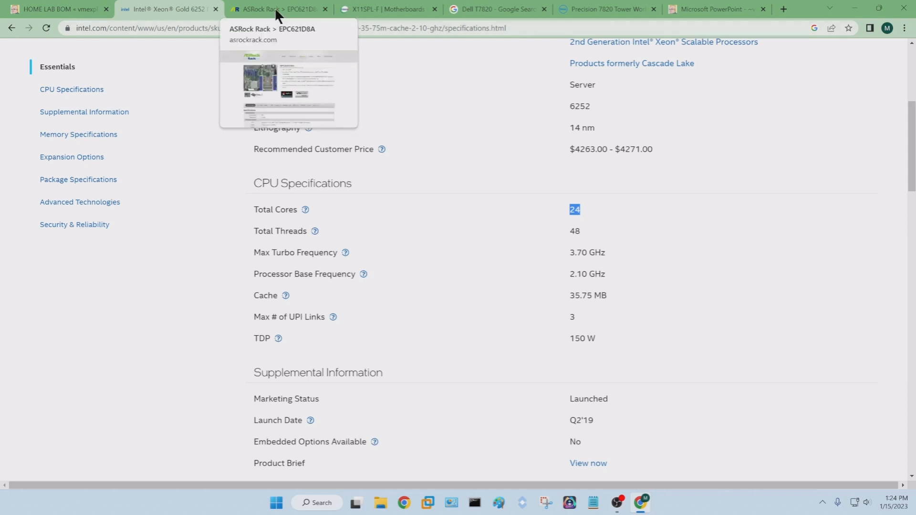
Step: Show the angled second product photo on the ASRock Rack EPC621D8A page
left_click(275, 8)
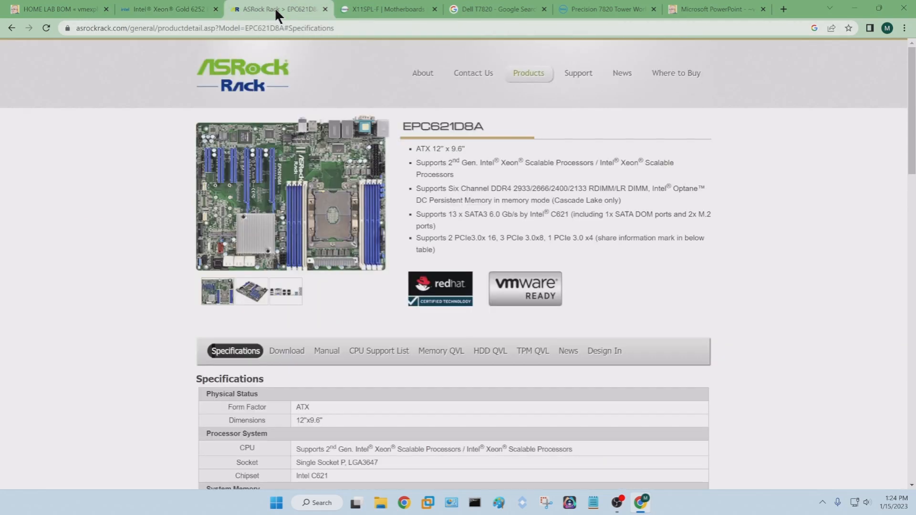
mouse_move(91, 198)
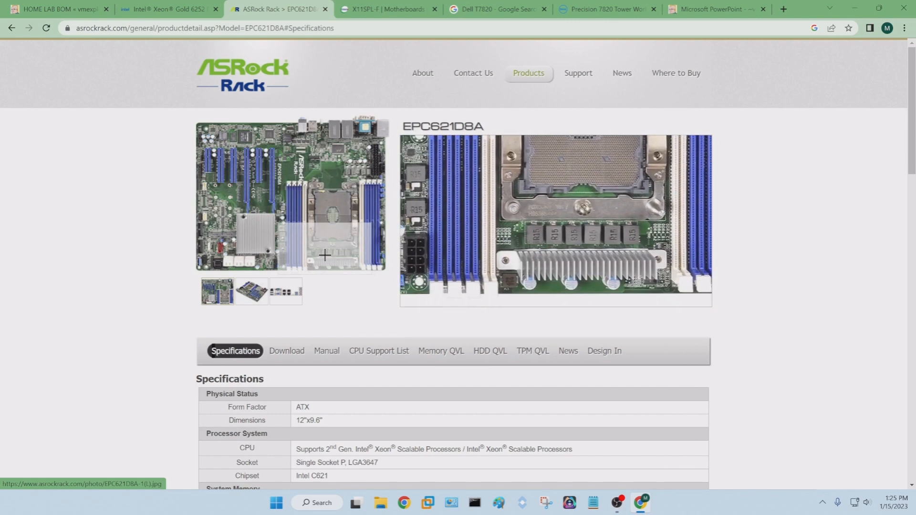
left_click(252, 290)
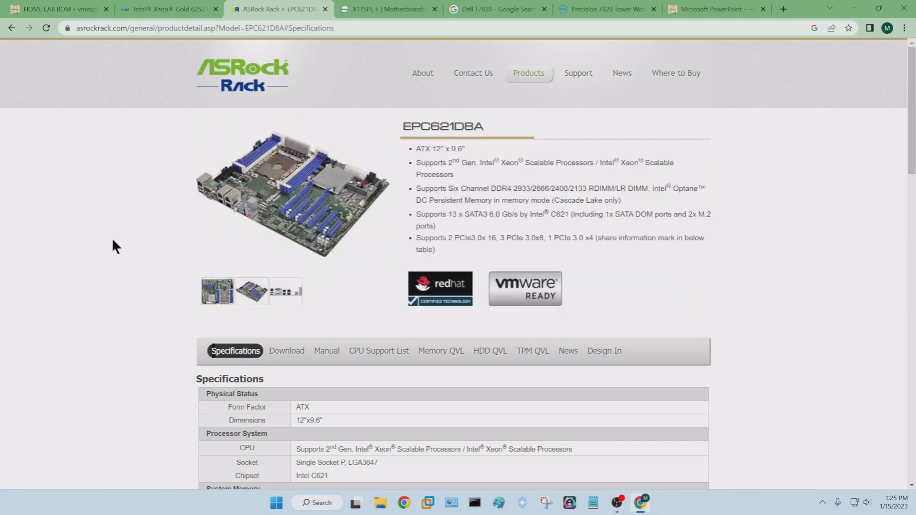
left_click(386, 9)
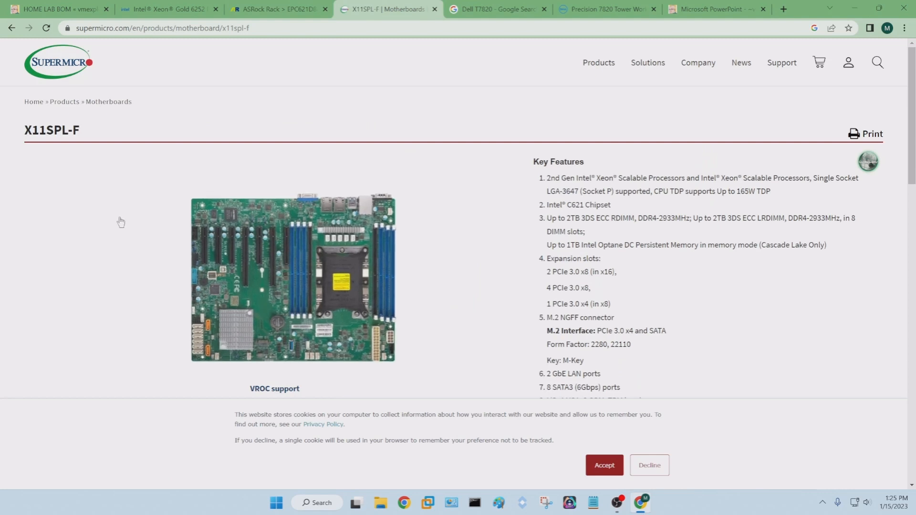
mouse_move(141, 236)
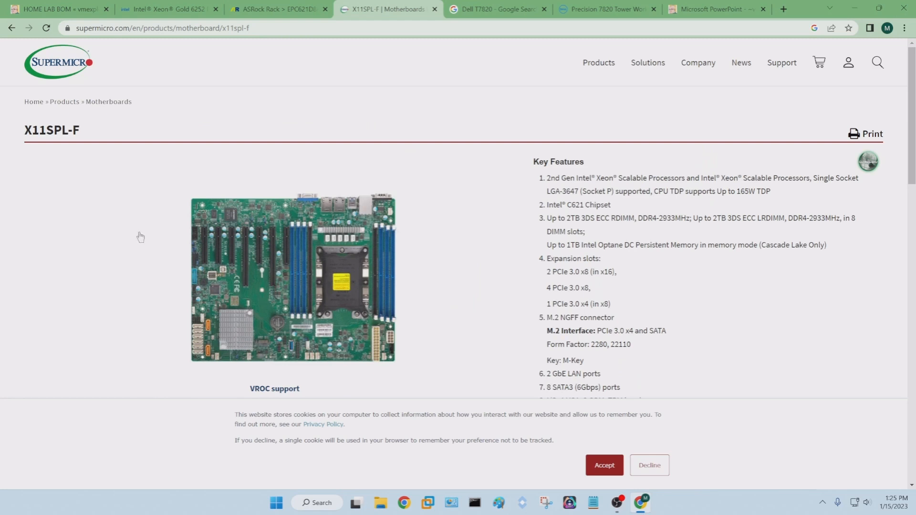
mouse_move(263, 344)
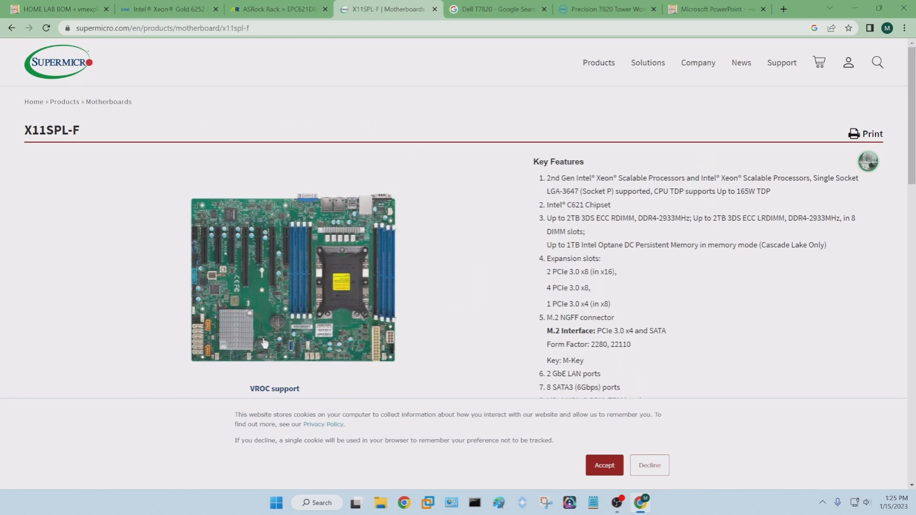
mouse_move(307, 309)
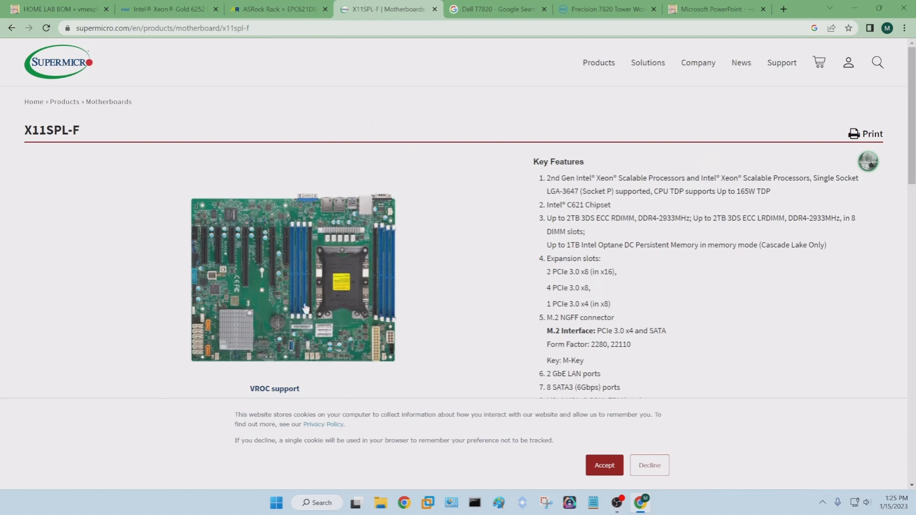
mouse_move(332, 289)
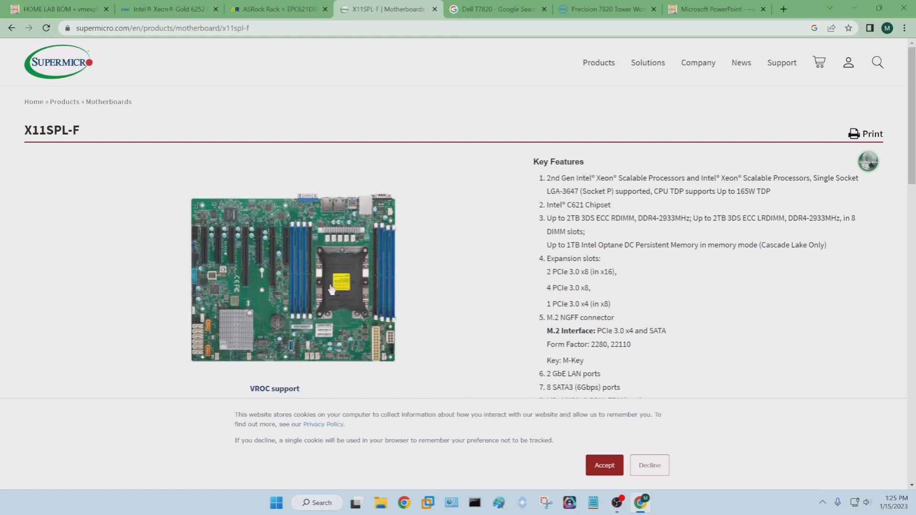
mouse_move(331, 287)
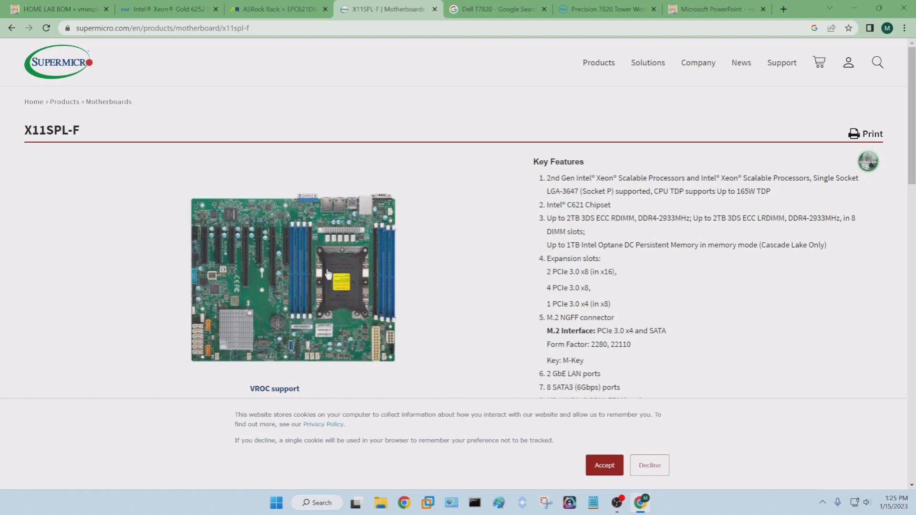
mouse_move(187, 240)
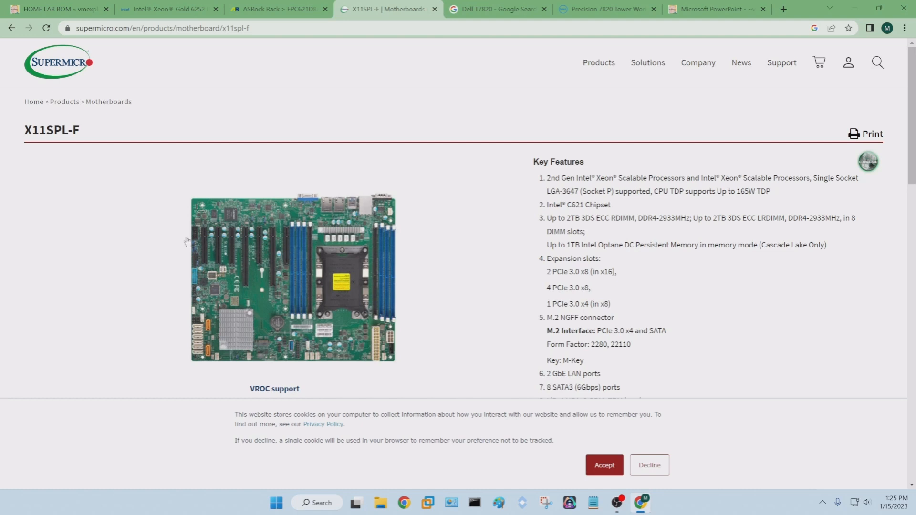
mouse_move(256, 247)
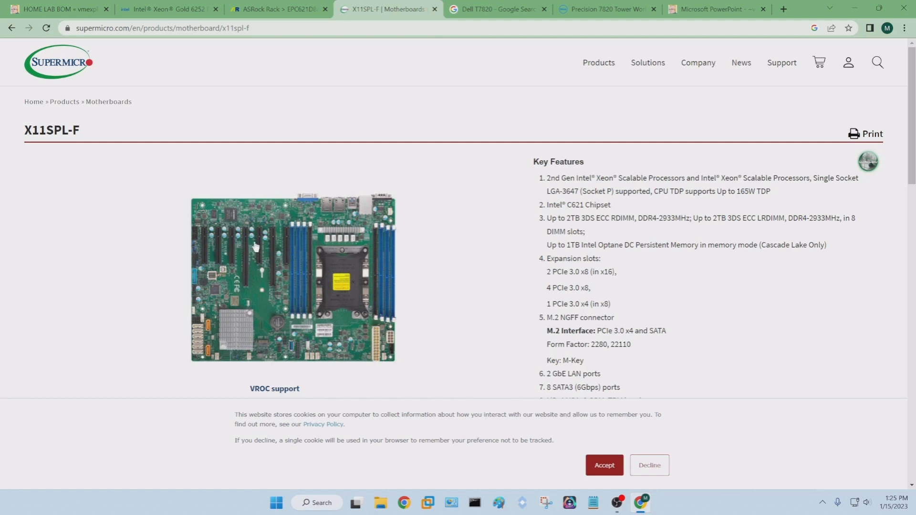
mouse_move(216, 247)
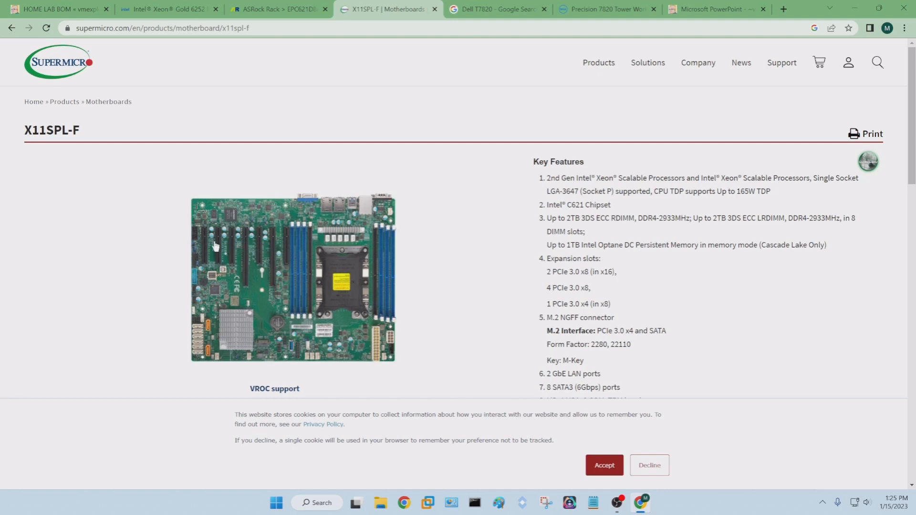
mouse_move(139, 273)
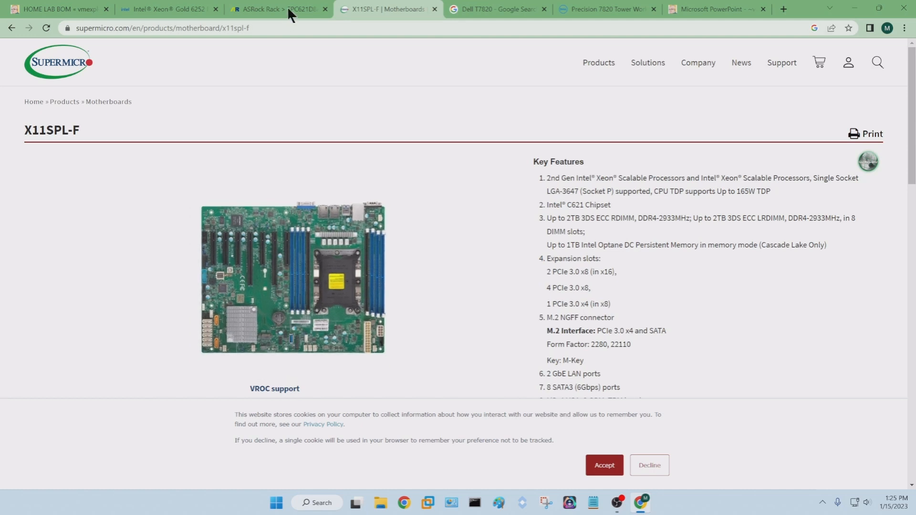
Step: Return to the ASRock Rack EPC621D8A tab with its specifications table
left_click(275, 8)
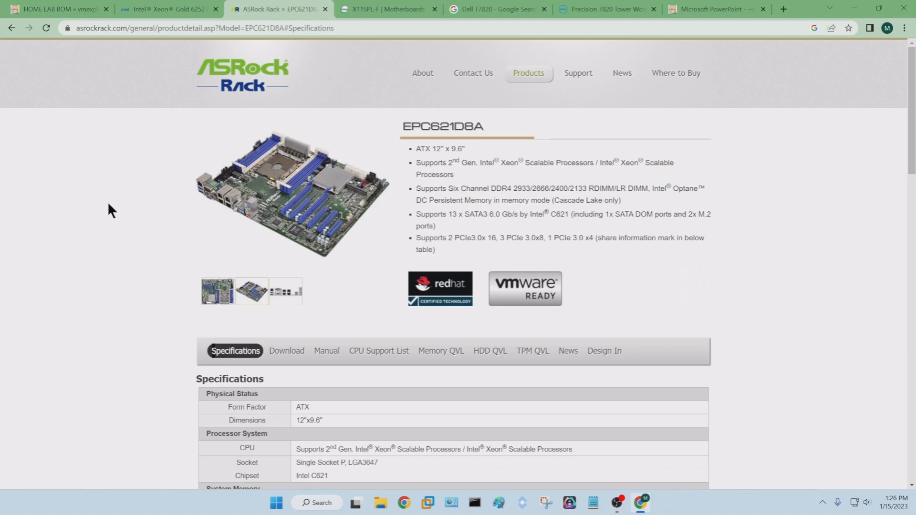
Step: Switch to the Google image results for 'Dell T7820'
left_click(493, 8)
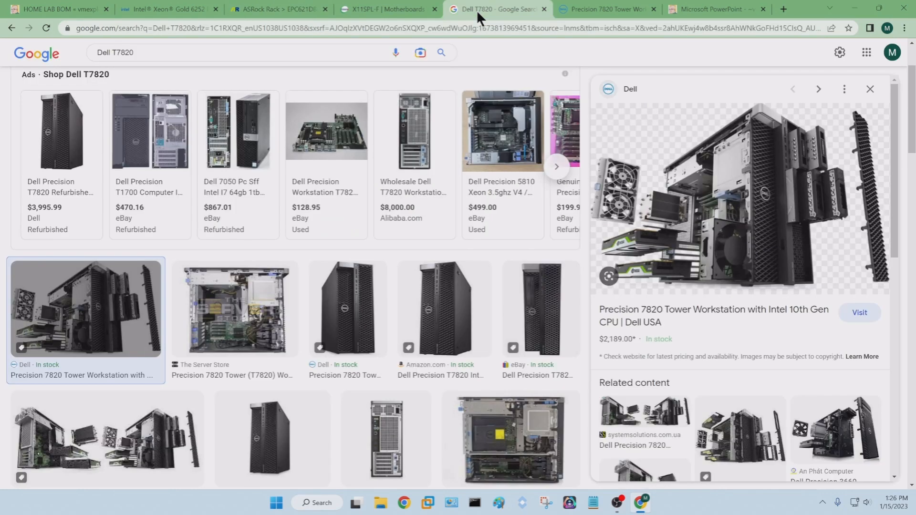
mouse_move(585, 12)
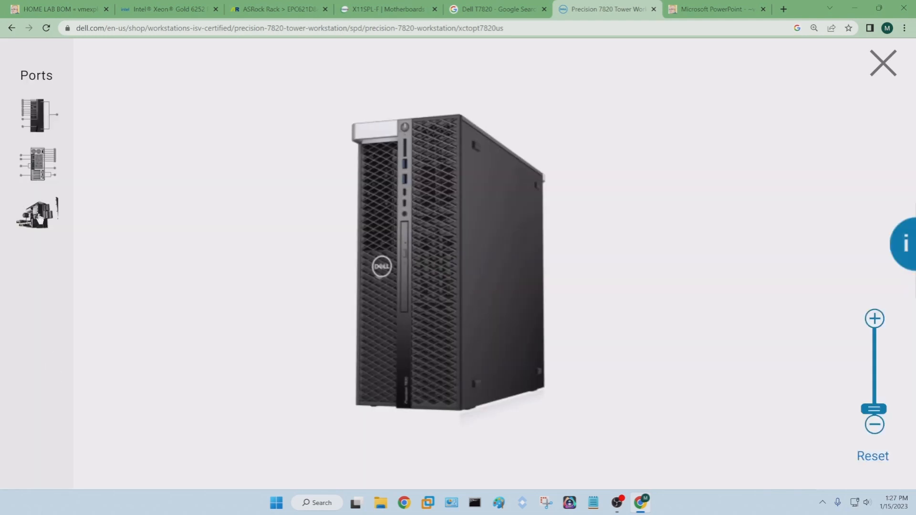
Step: Show the Precision 7820's labelled exploded view, then switch to the building blocks PDF slide
left_click(36, 215)
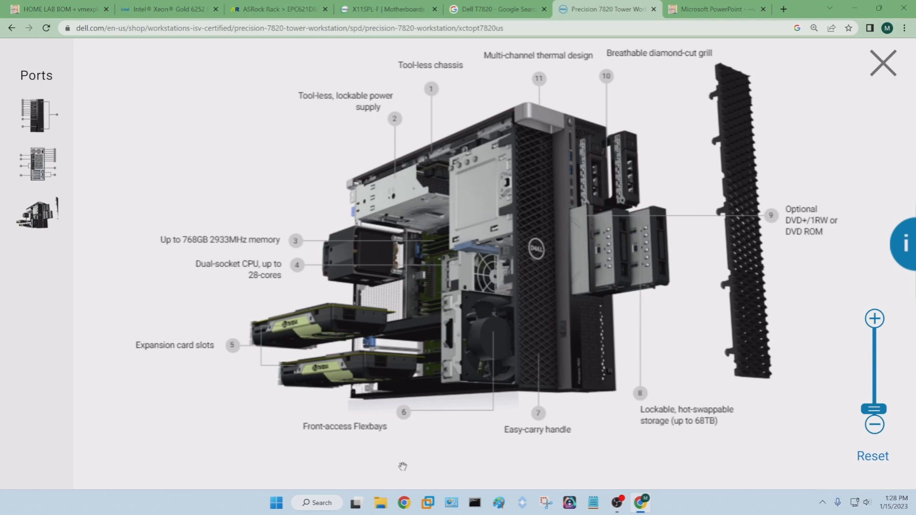
mouse_move(715, 22)
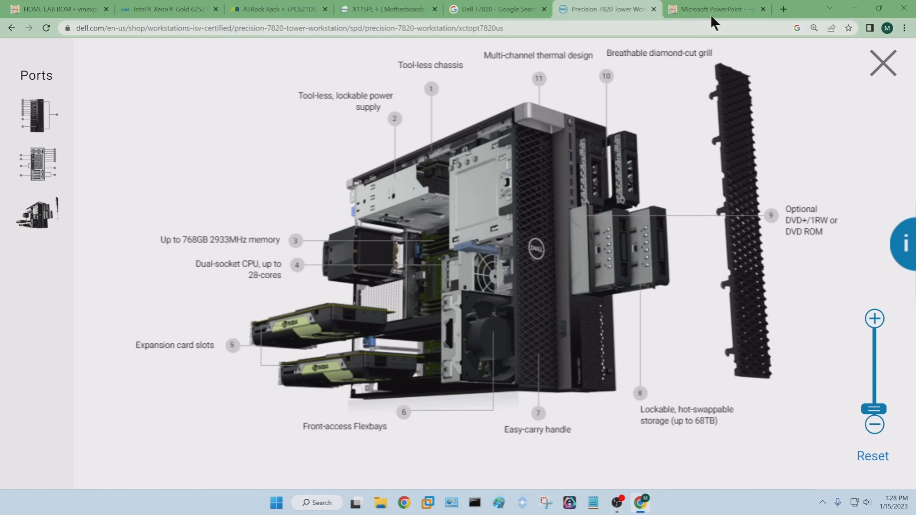
left_click(713, 9)
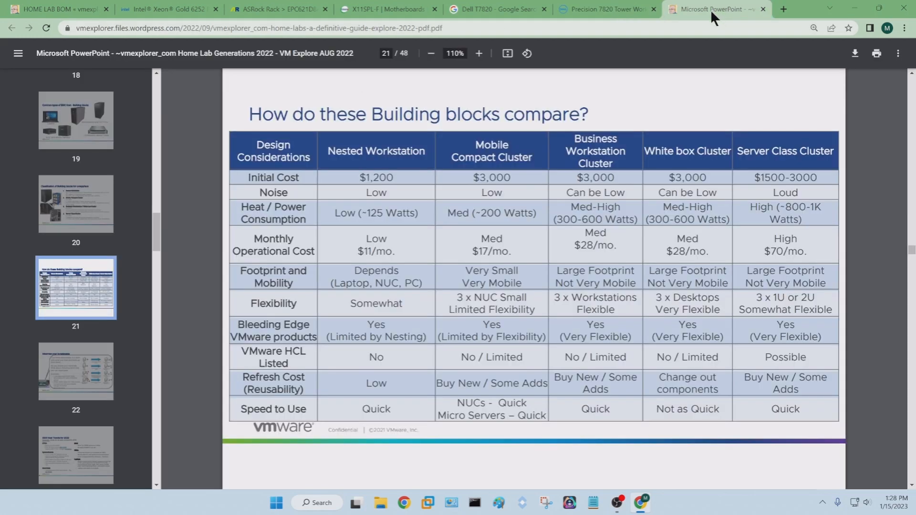
mouse_move(377, 221)
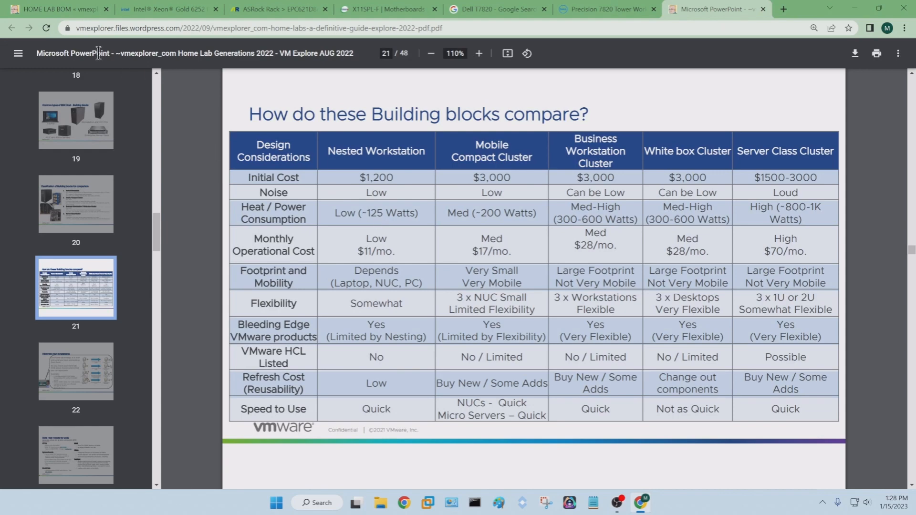
Step: Open the vmexplorer HOME LAB Guide page, then go back to the PowerPoint PDF tab
left_click(55, 8)
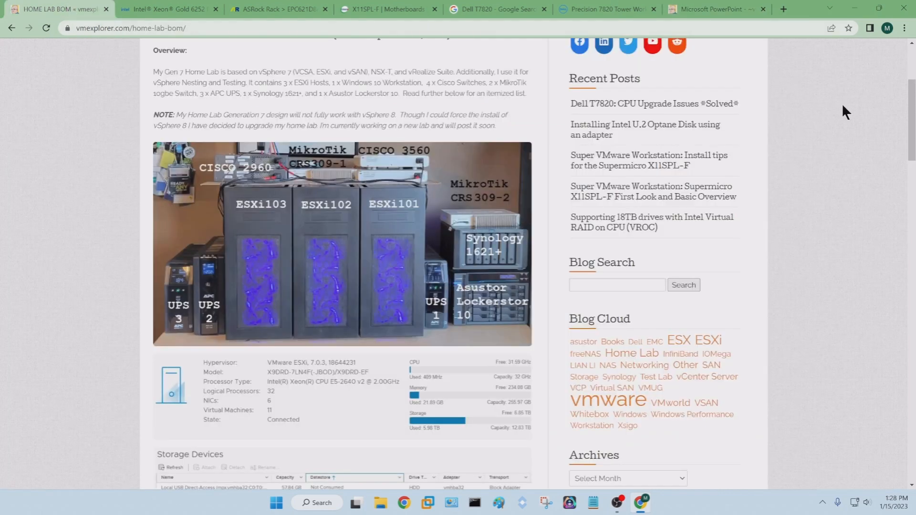
scroll("up", 3)
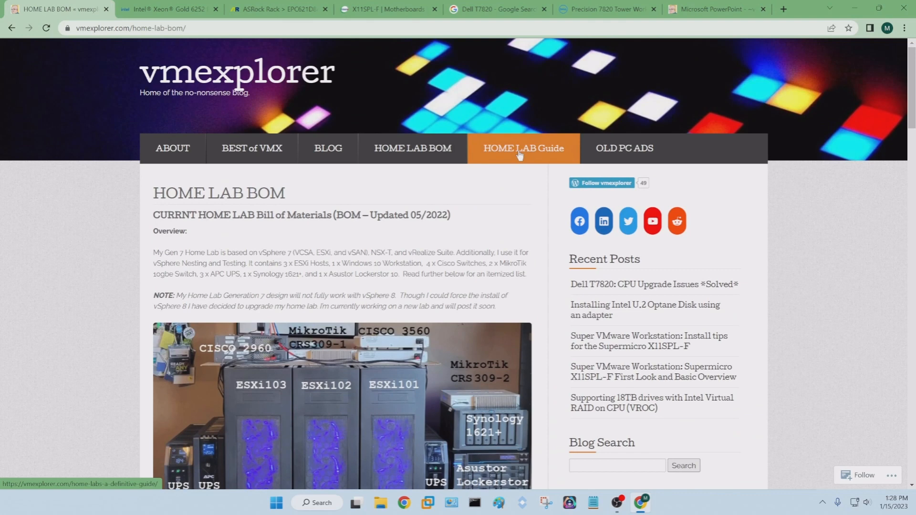
left_click(523, 148)
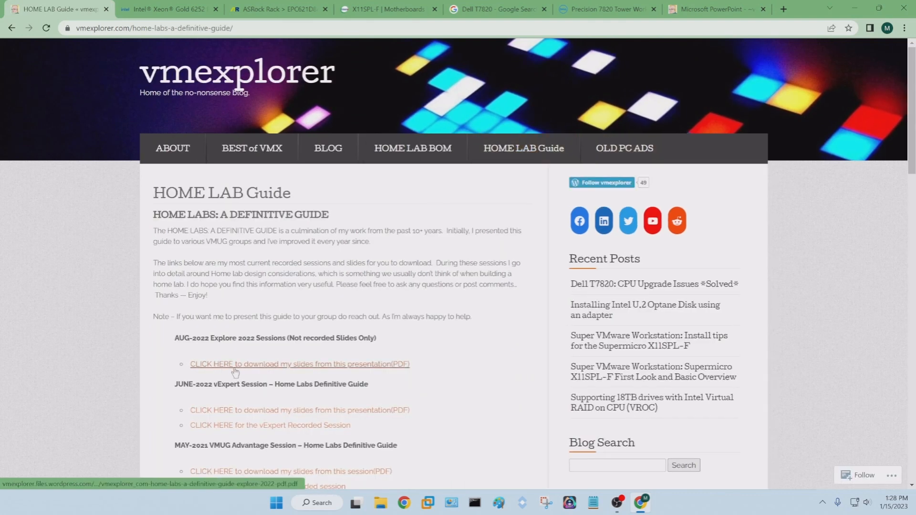
mouse_move(738, 13)
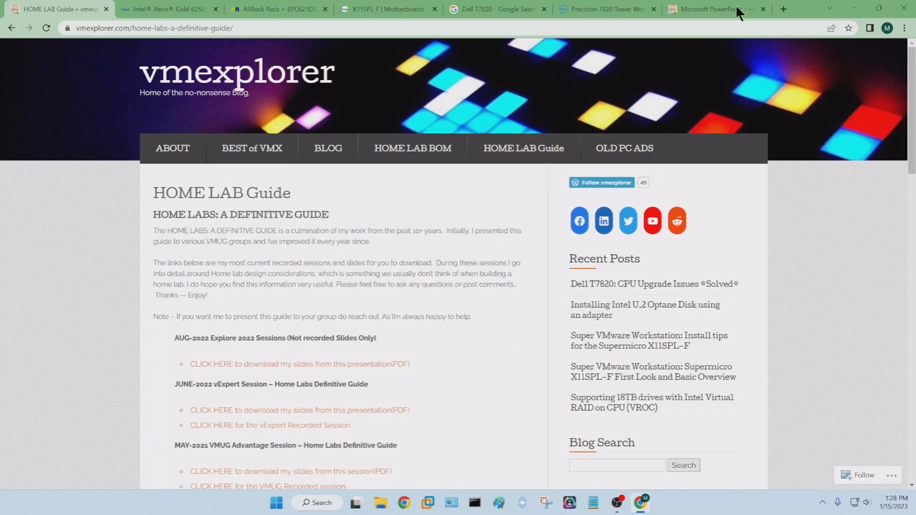
left_click(710, 9)
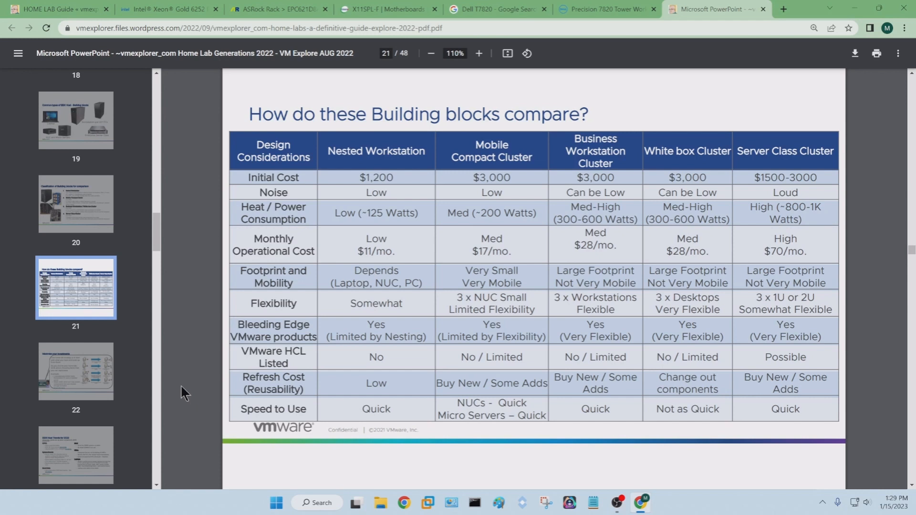
mouse_move(150, 348)
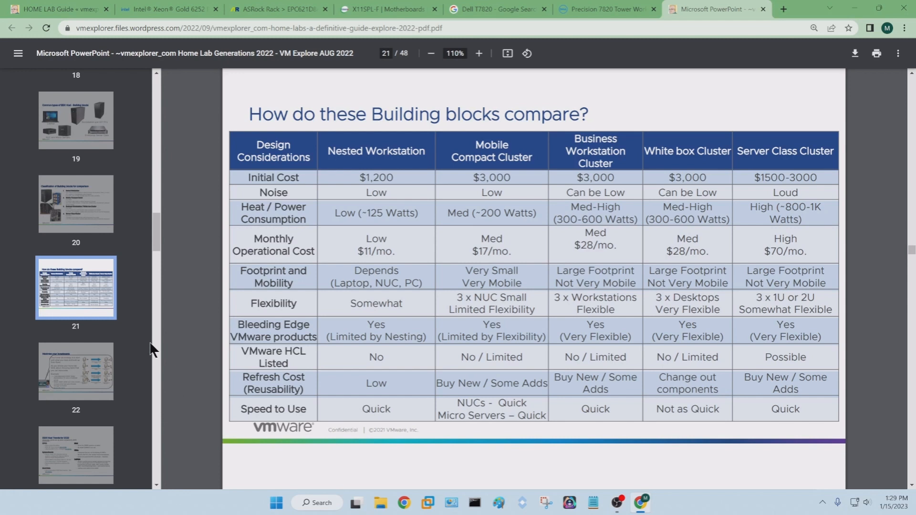
mouse_move(253, 192)
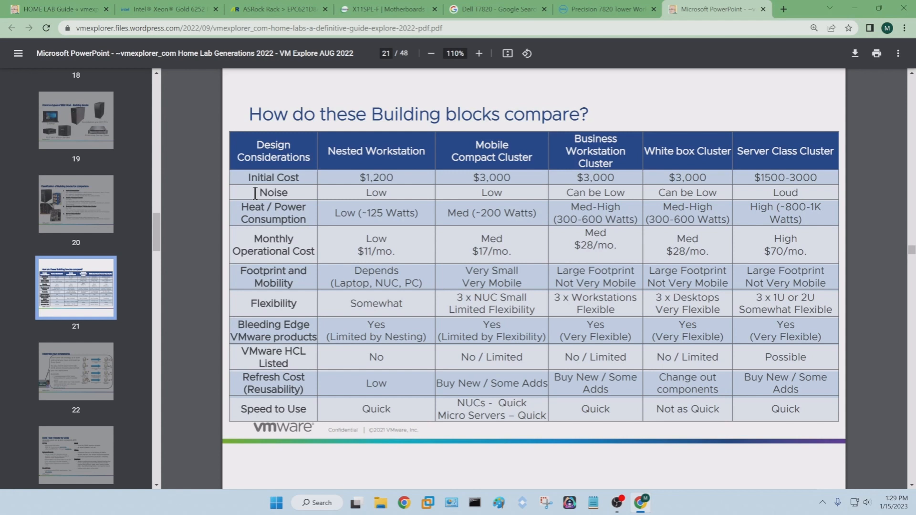
mouse_move(250, 210)
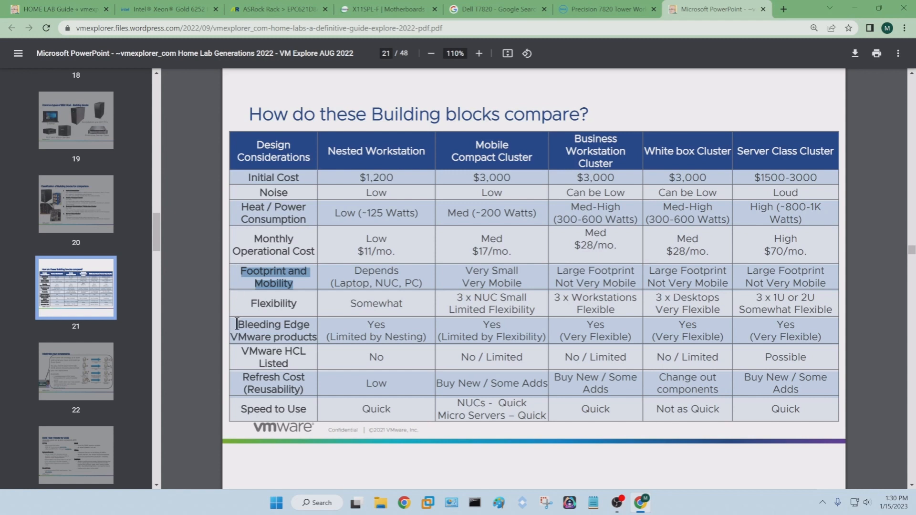
mouse_move(245, 318)
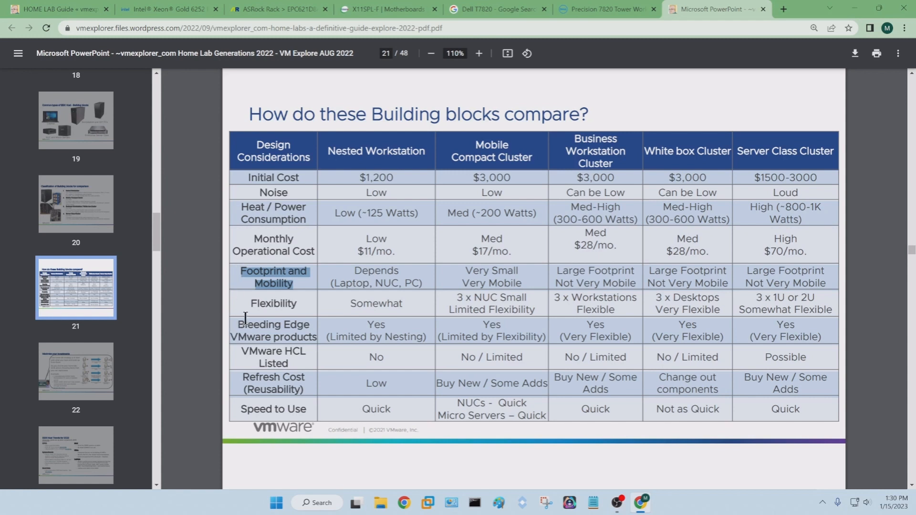
mouse_move(236, 330)
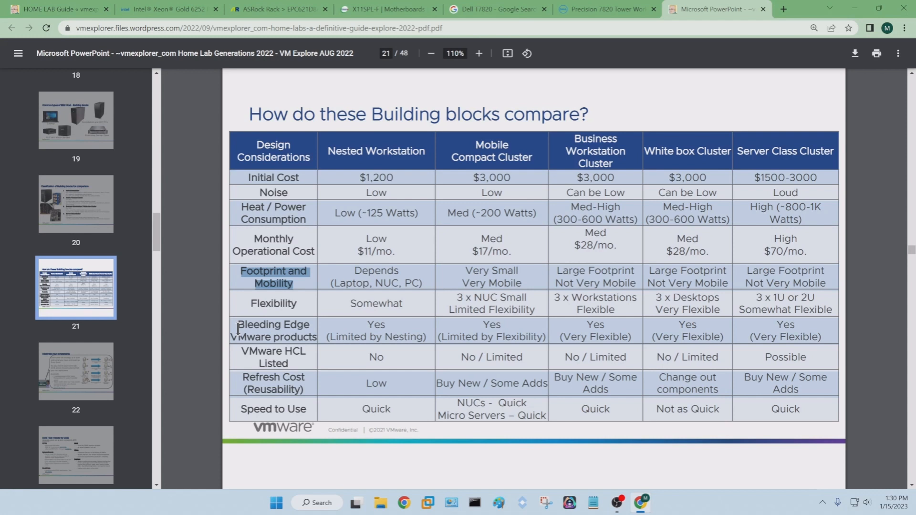
mouse_move(237, 352)
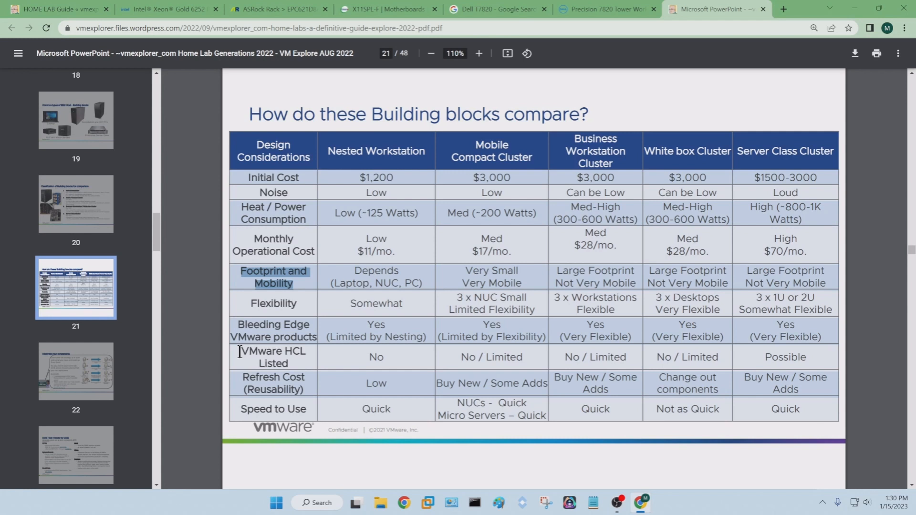
mouse_move(239, 390)
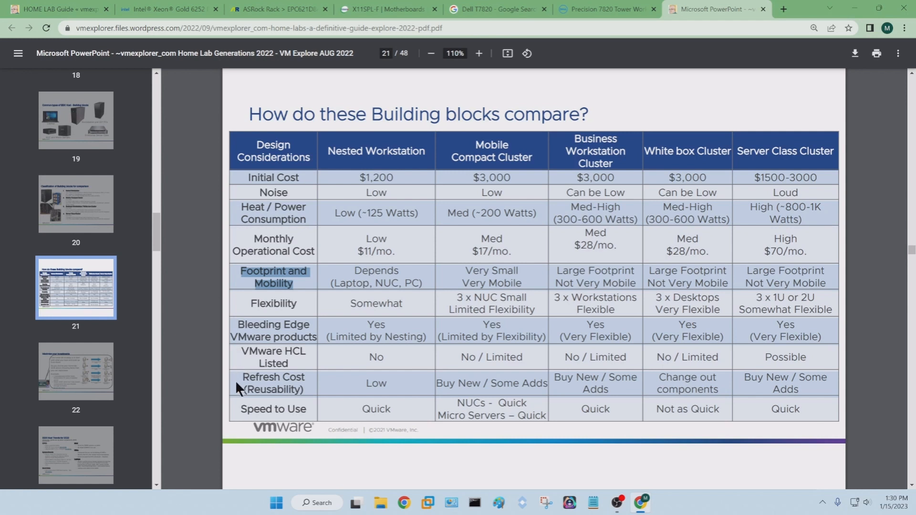